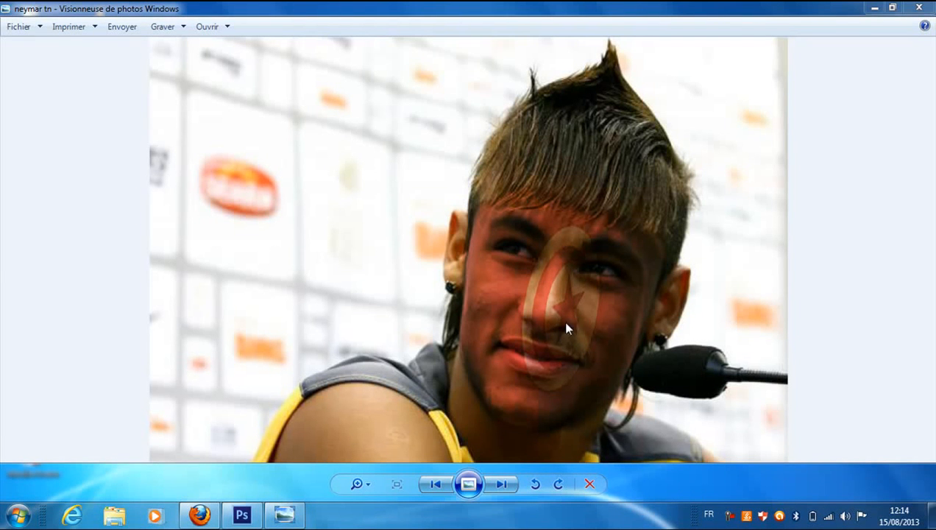
mouse_move(918, 9)
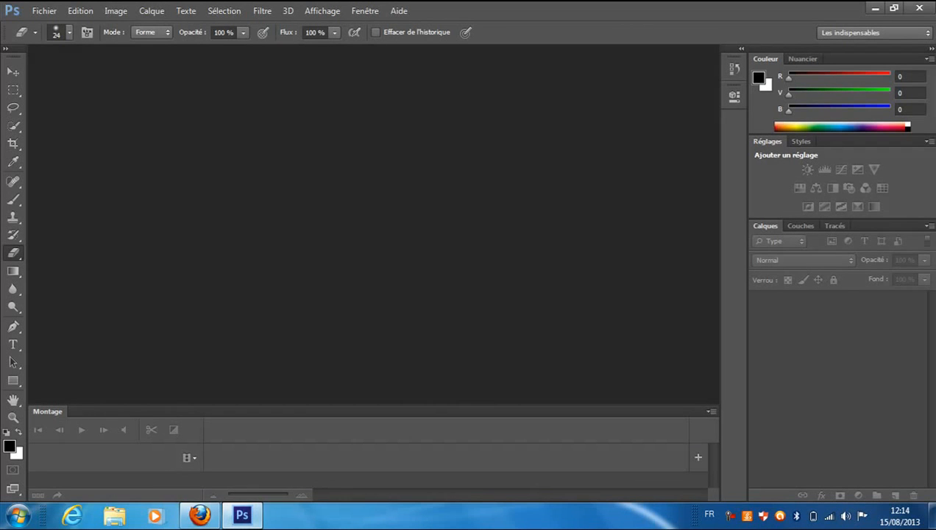
Open images.jpg (Tunisian flag) and the neymar JPEG together from the Desktop.
click(50, 9)
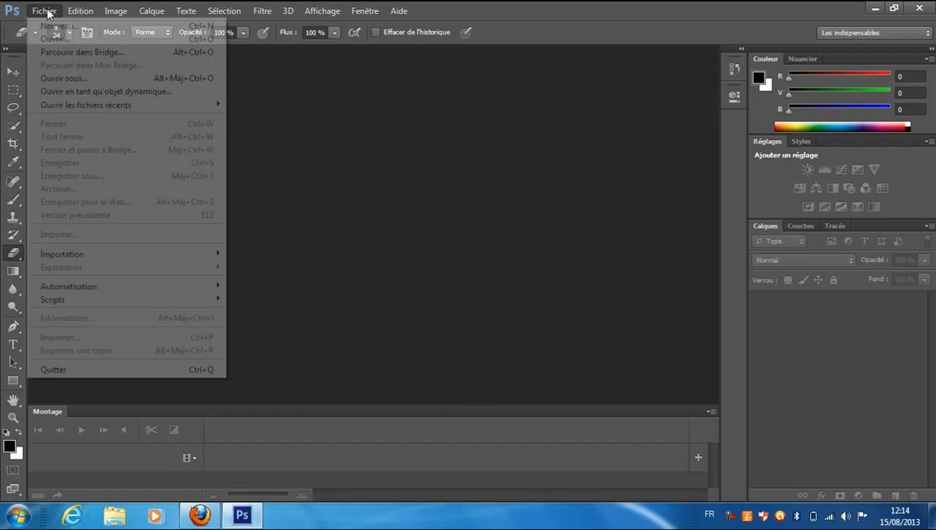
click(52, 46)
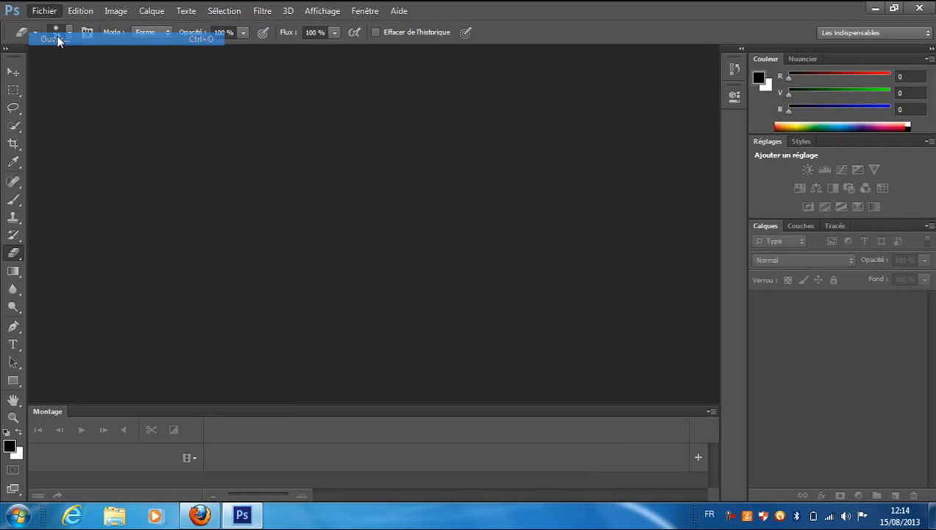
click(52, 50)
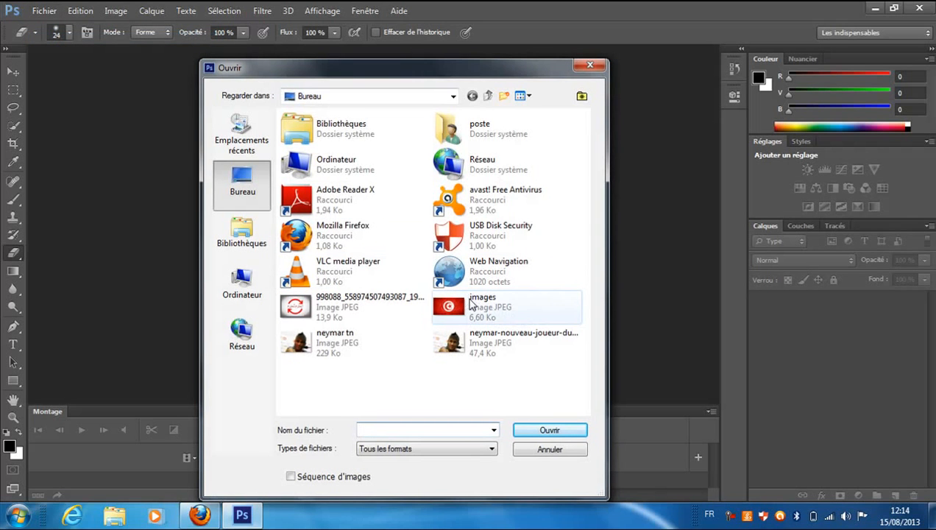
click(483, 306)
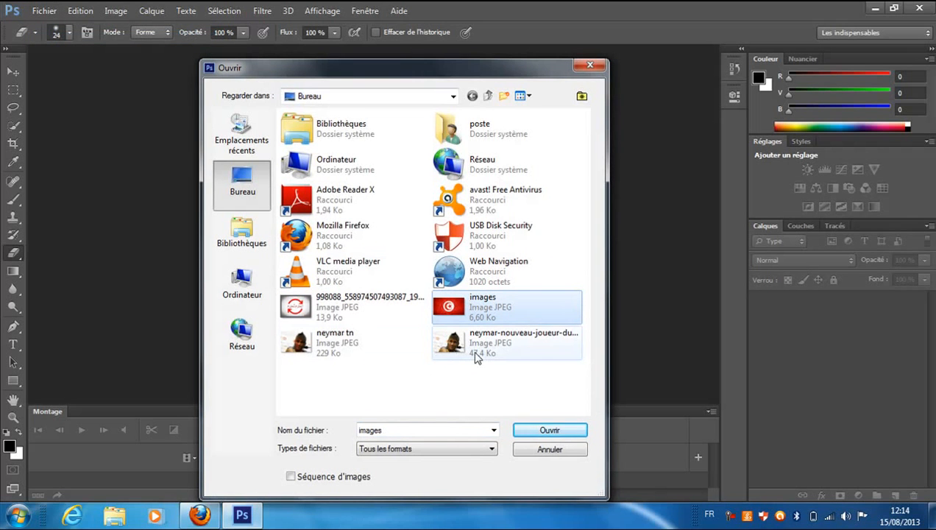
click(491, 344)
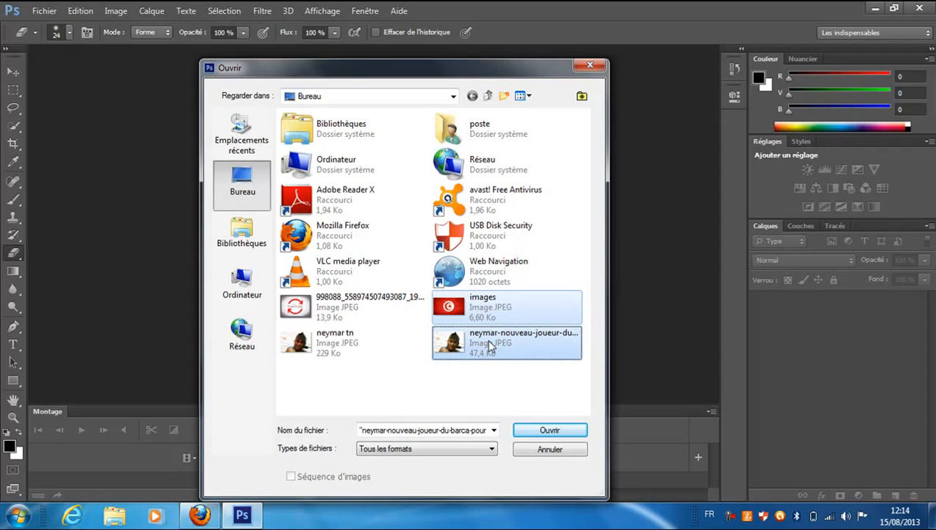
click(550, 430)
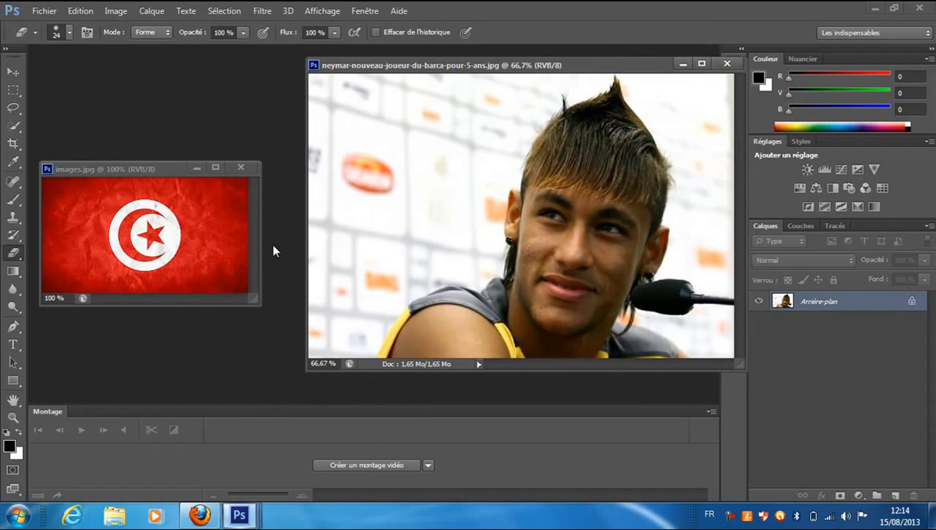
mouse_move(179, 241)
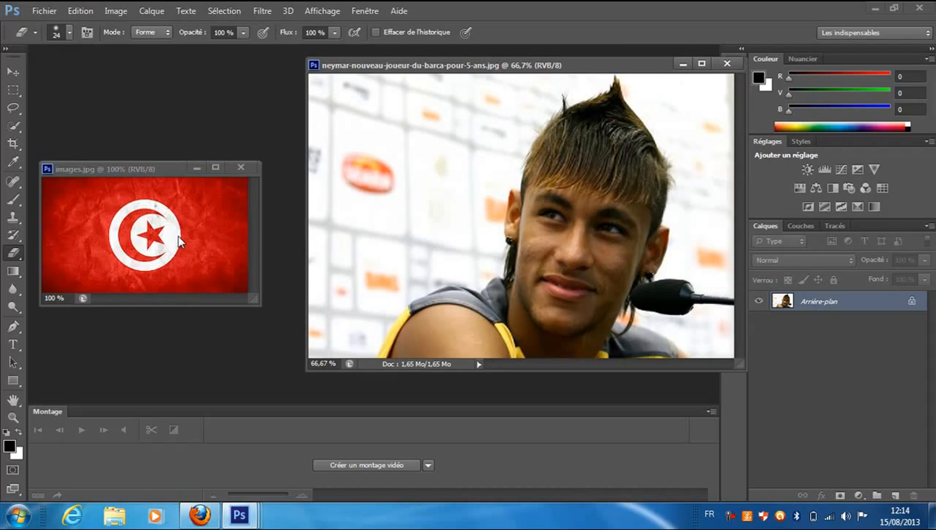
Drag the flag into the footballer's photo as a new layer and scale it over his face.
click(9, 71)
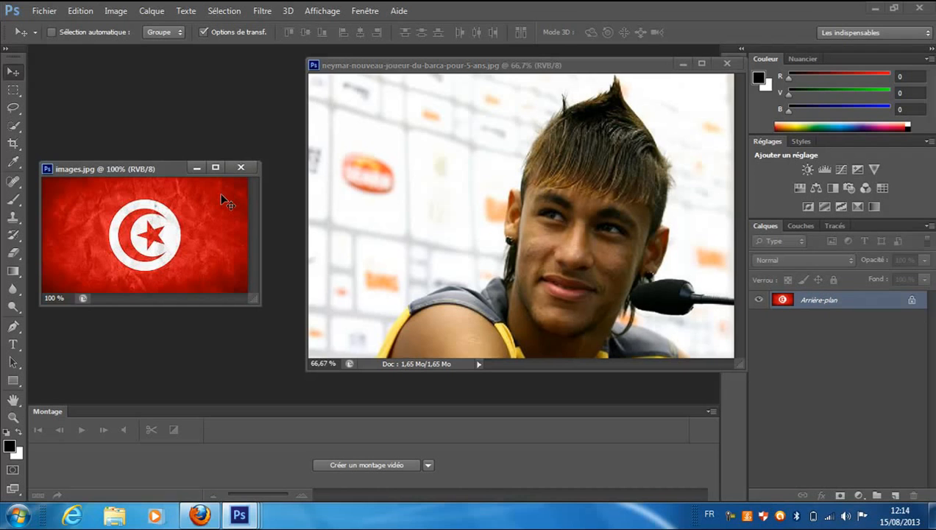
drag(144, 235, 361, 287)
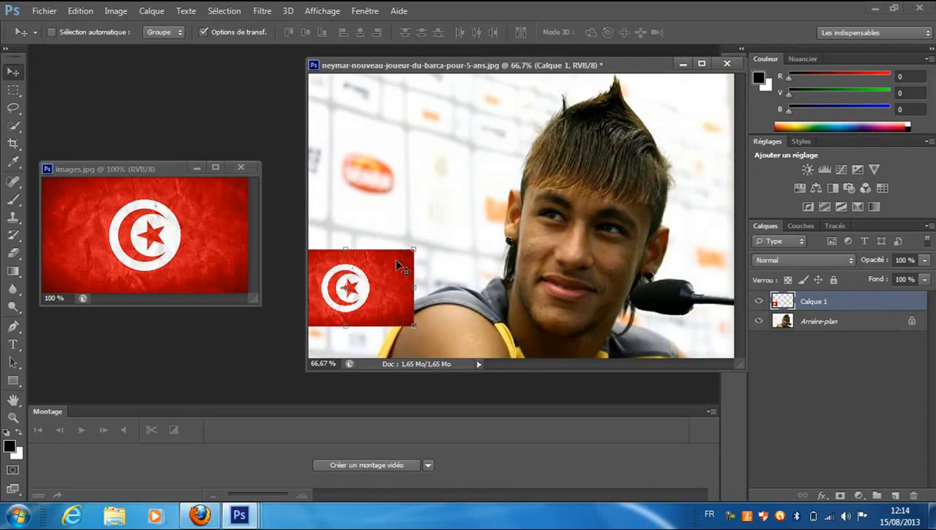
drag(360, 287, 600, 233)
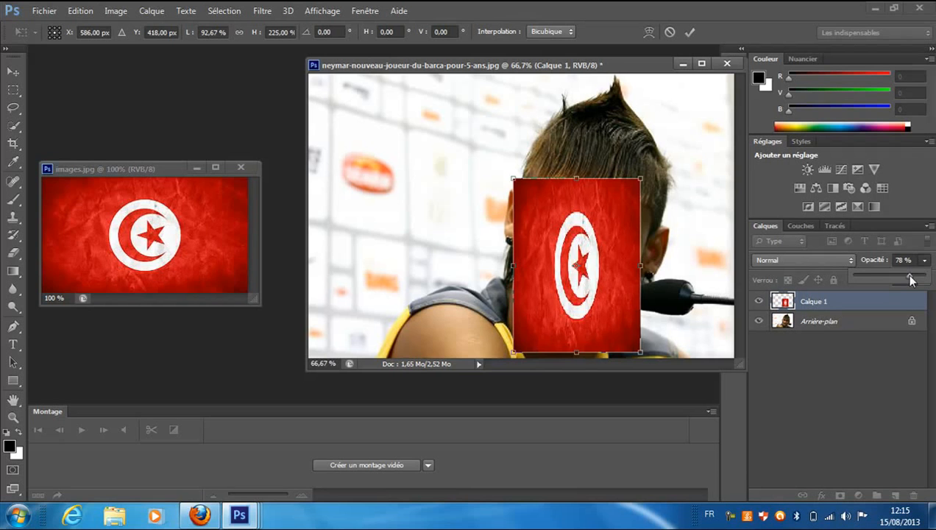
Set the flag layer to about 51% opacity and stretch it slightly wider across the face.
drag(910, 275, 877, 276)
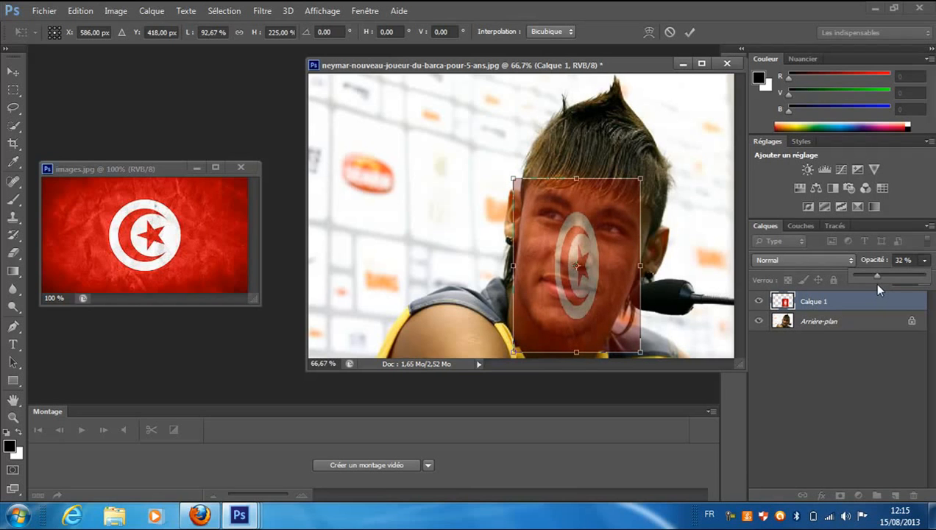
drag(877, 275, 918, 276)
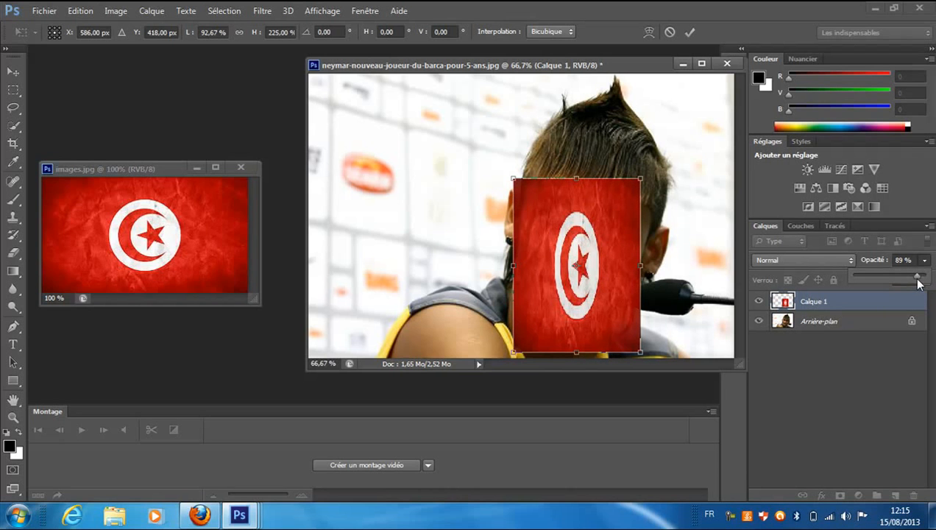
drag(918, 282, 876, 283)
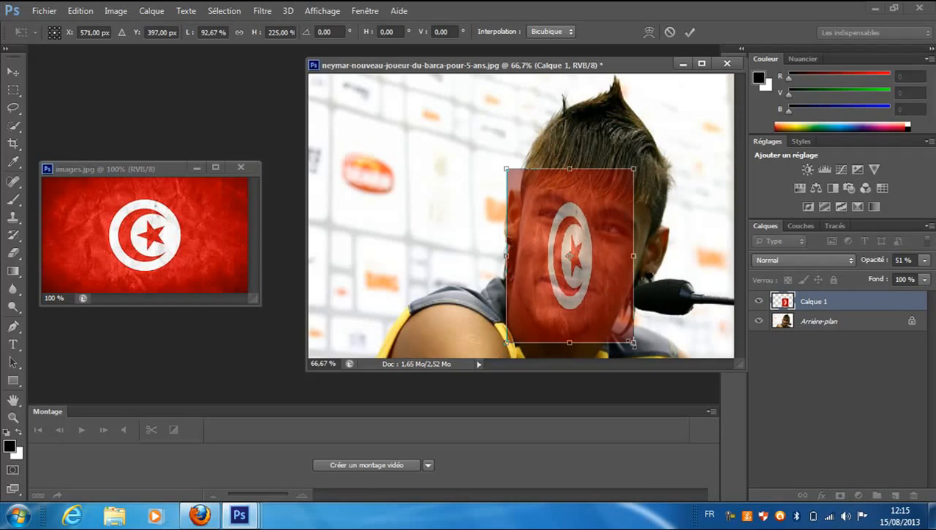
drag(630, 343, 656, 340)
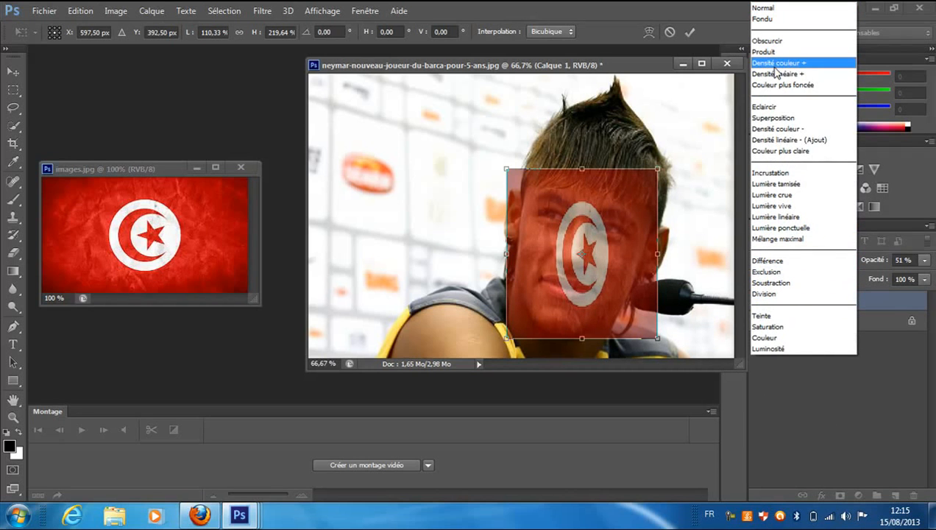
Blend the flag with Densité couleur (Color Burn), then rotate, move and narrow it to fit the tilted head.
click(785, 64)
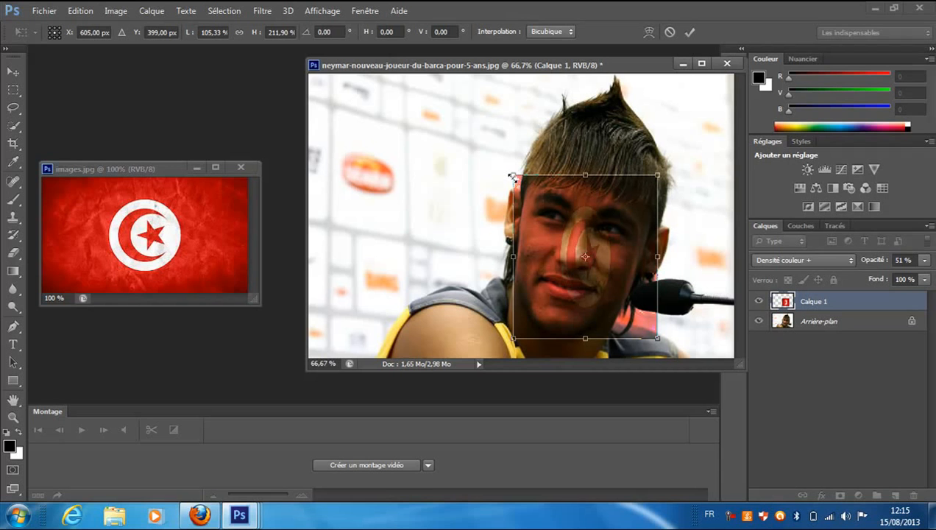
drag(515, 176, 572, 147)
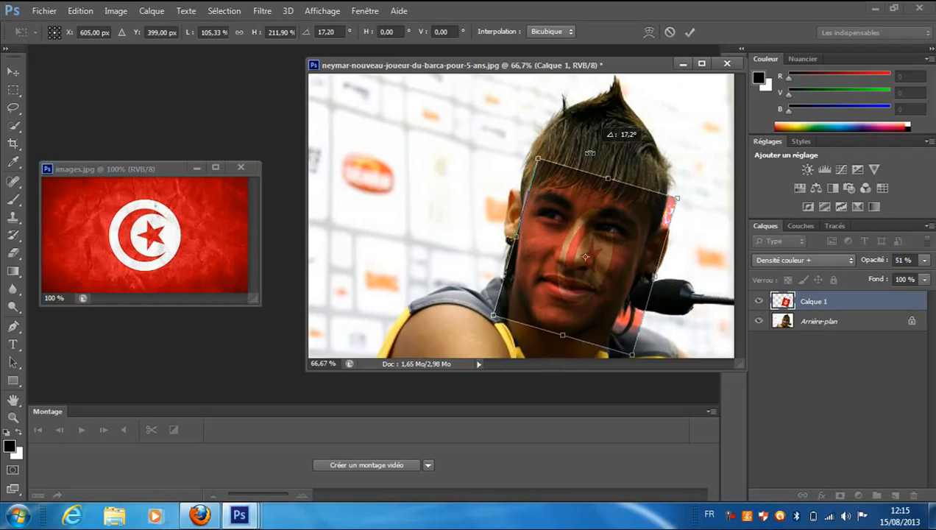
drag(586, 256, 556, 262)
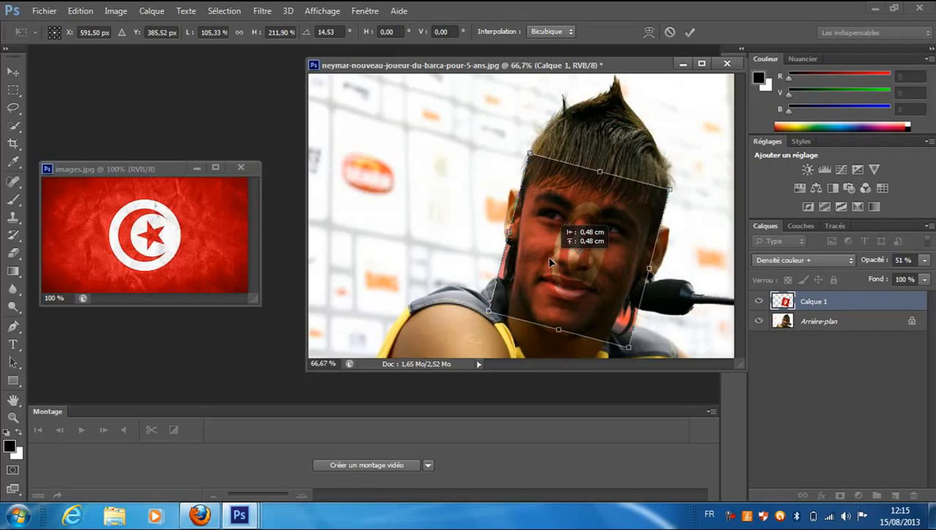
drag(559, 265, 547, 258)
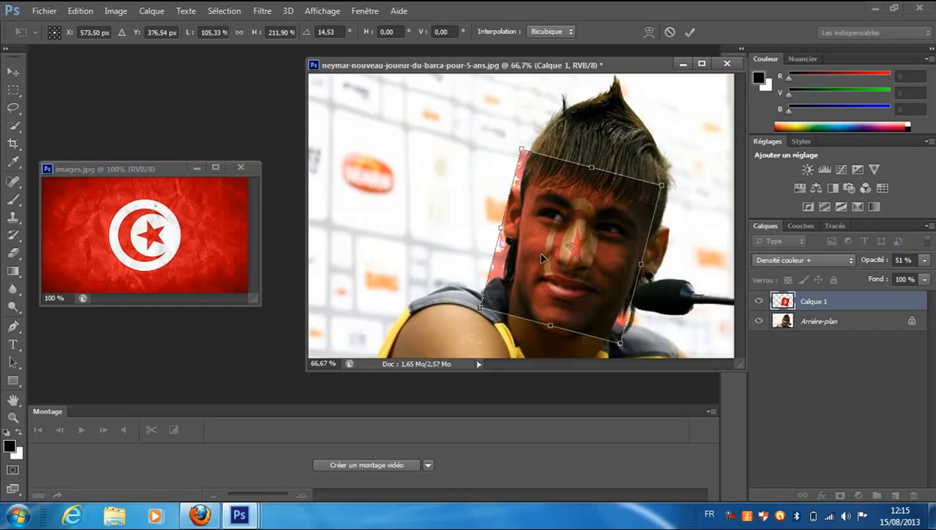
drag(522, 150, 537, 158)
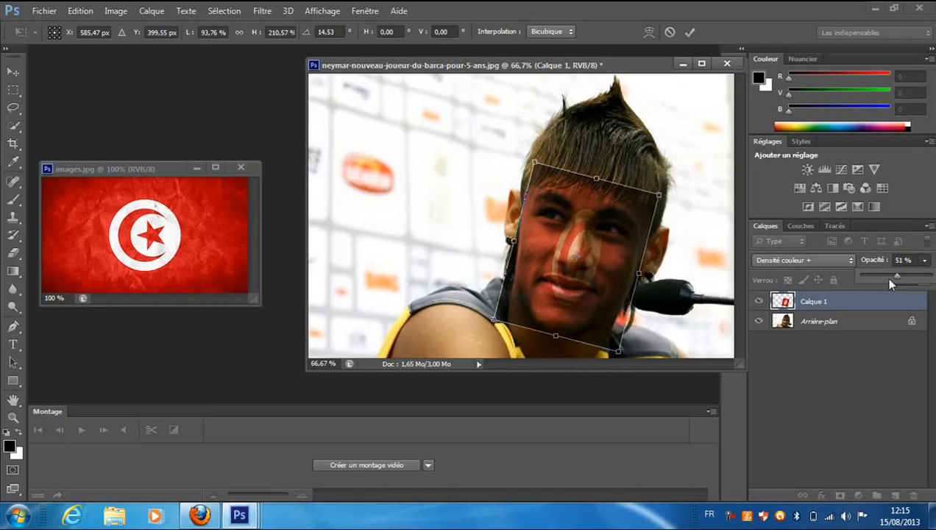
Restore full opacity and try Produit, Éclaircir, Lumière tamisée and Incrustation blend modes on the flag.
drag(896, 275, 933, 275)
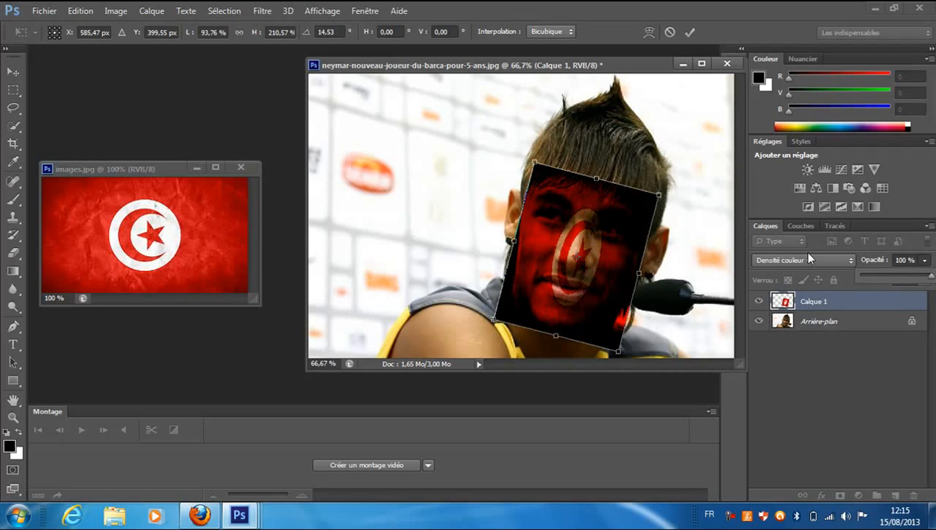
click(800, 259)
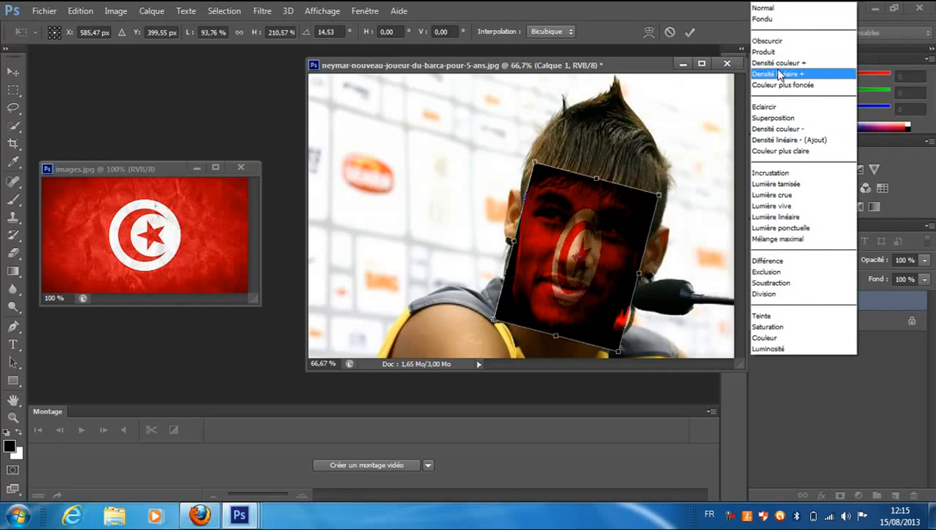
click(771, 48)
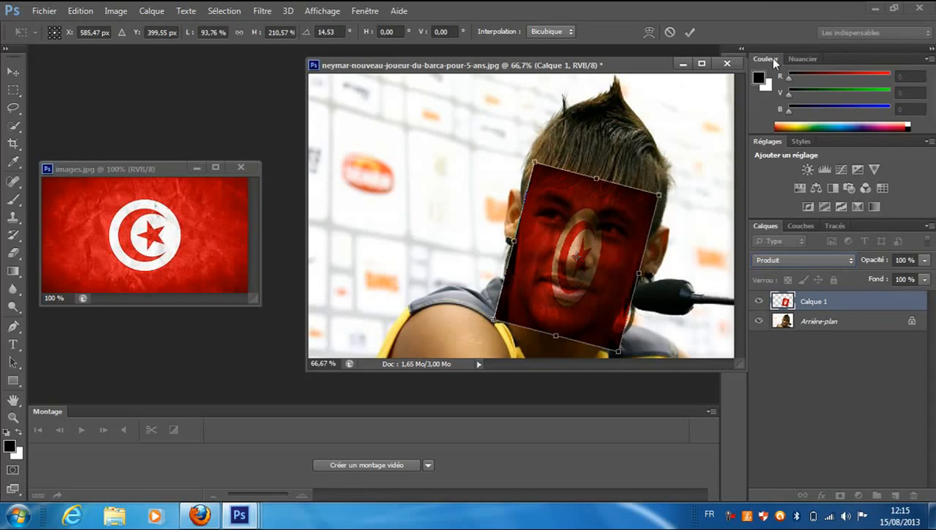
click(802, 259)
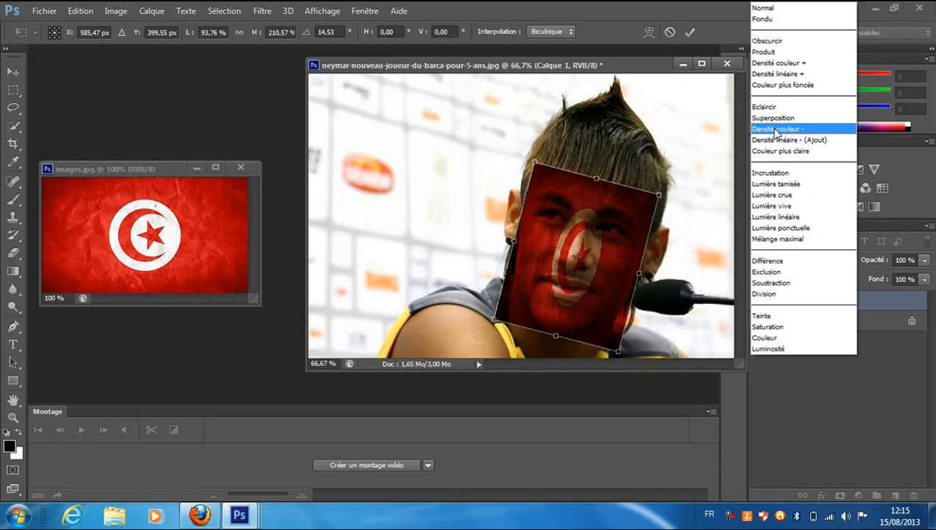
click(771, 106)
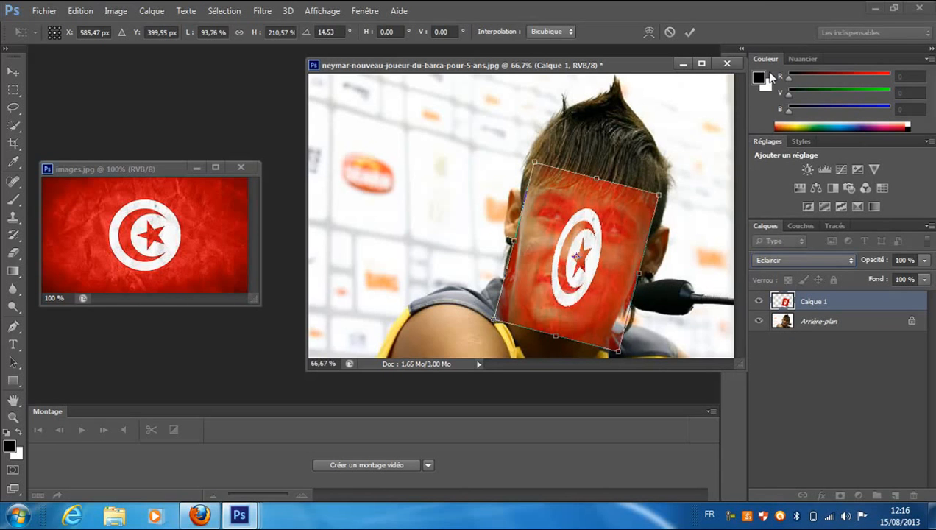
click(802, 259)
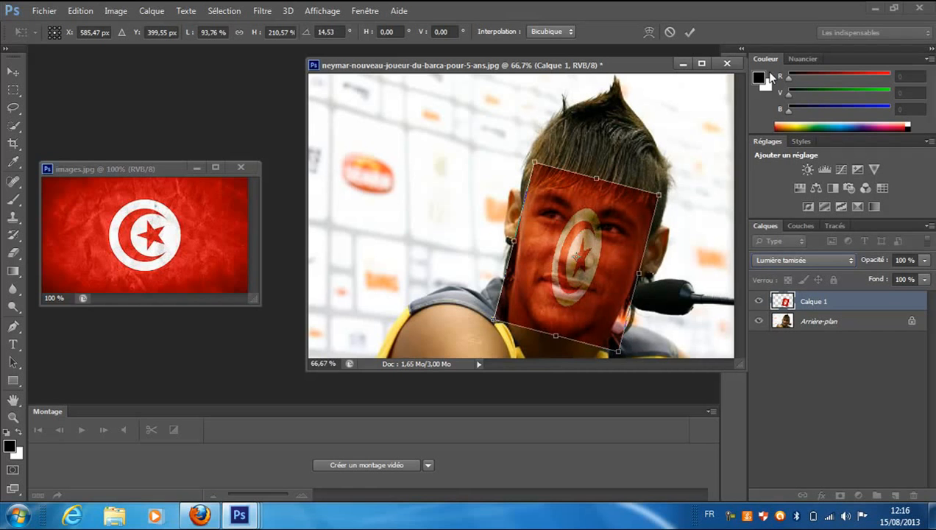
click(802, 259)
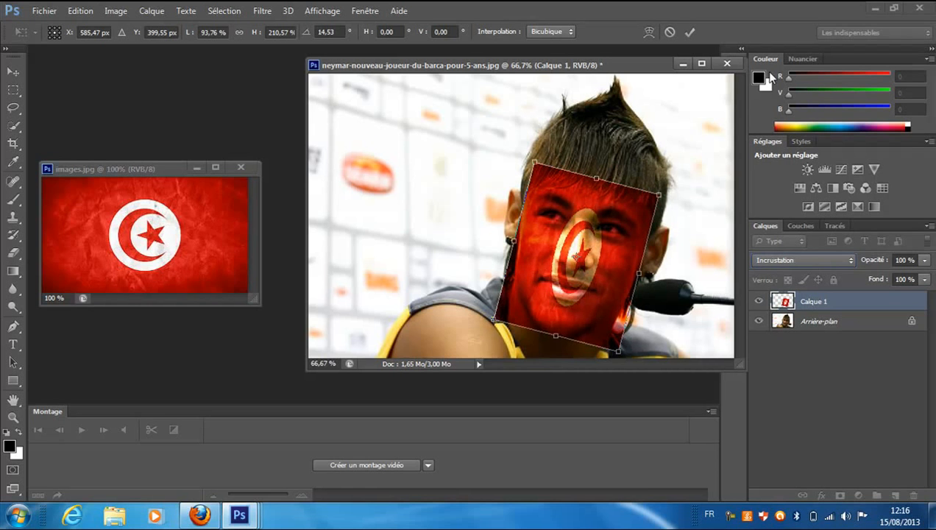
Cycle through Obscurcir, Produit and Densité linéaire + before settling on Densité couleur +.
click(802, 259)
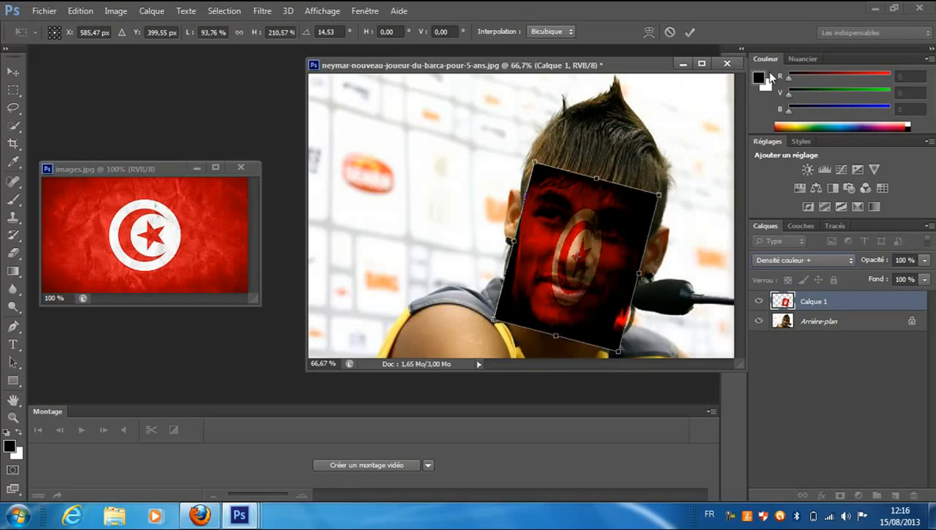
click(802, 259)
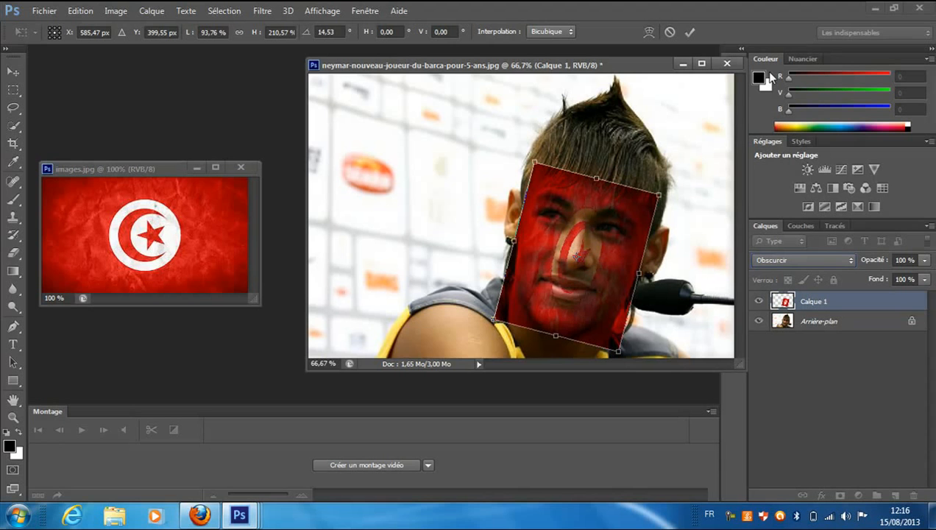
click(804, 259)
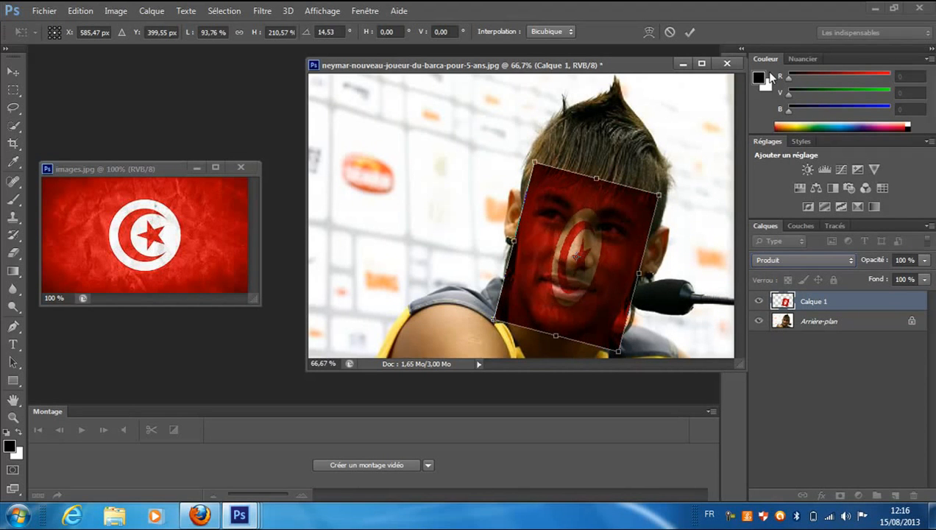
click(802, 259)
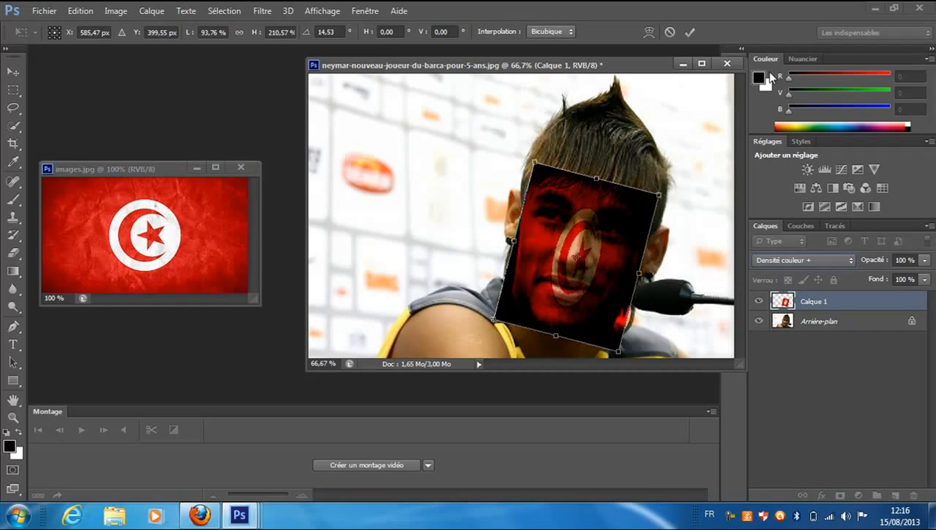
click(802, 259)
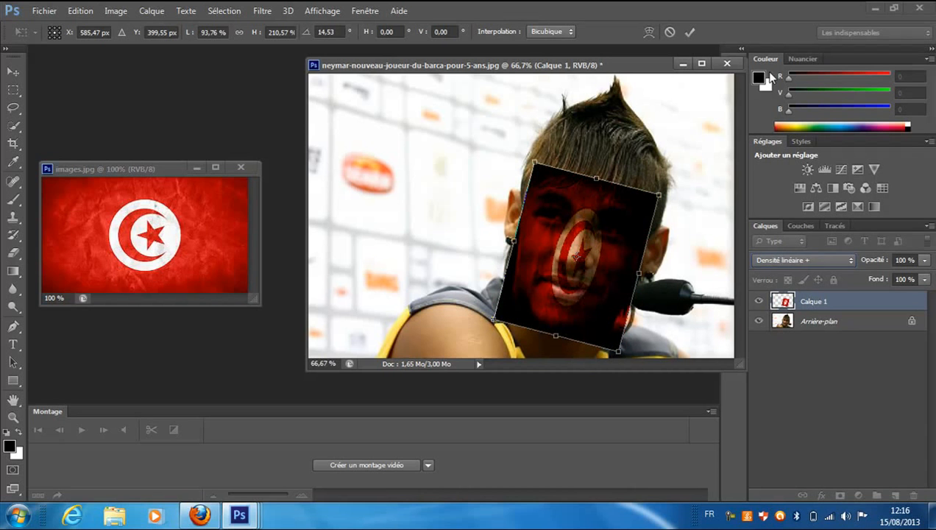
click(802, 259)
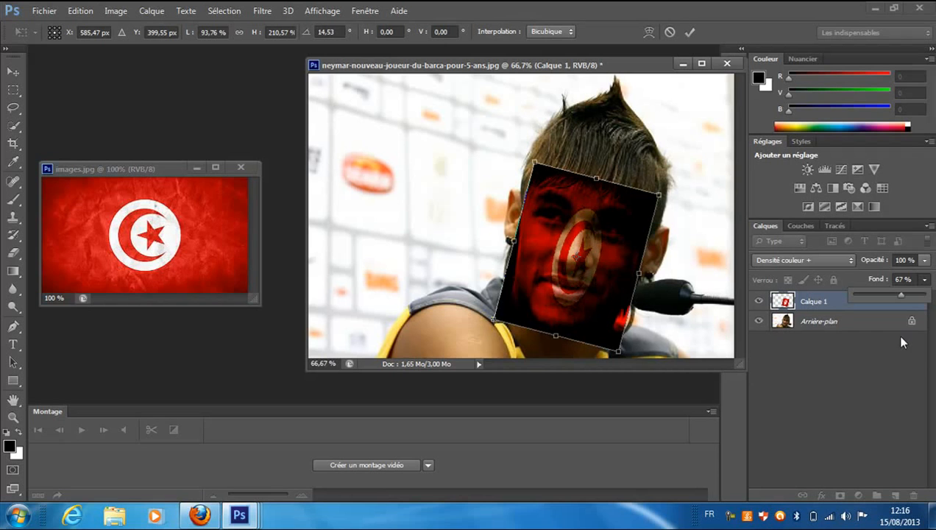
Set the flag layer to about 55% opacity and apply its pending transform on the face.
drag(883, 294, 919, 283)
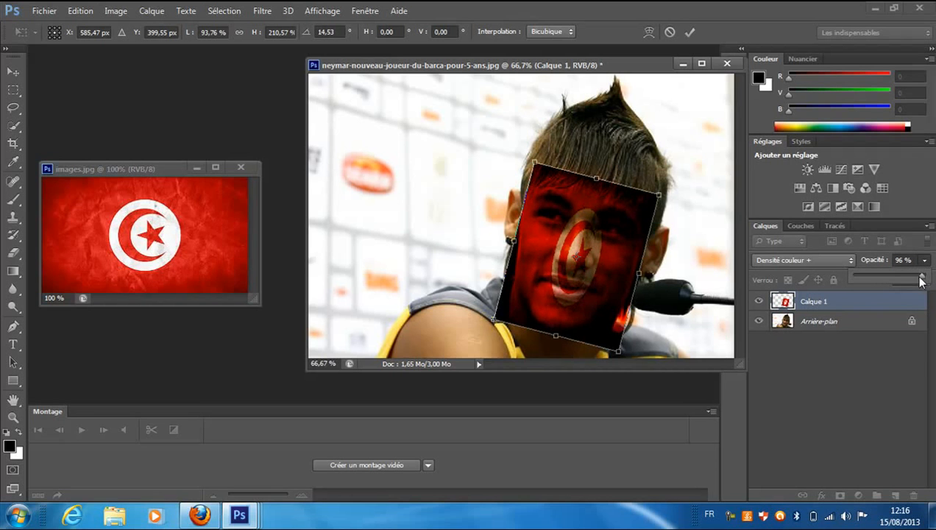
drag(919, 280, 886, 279)
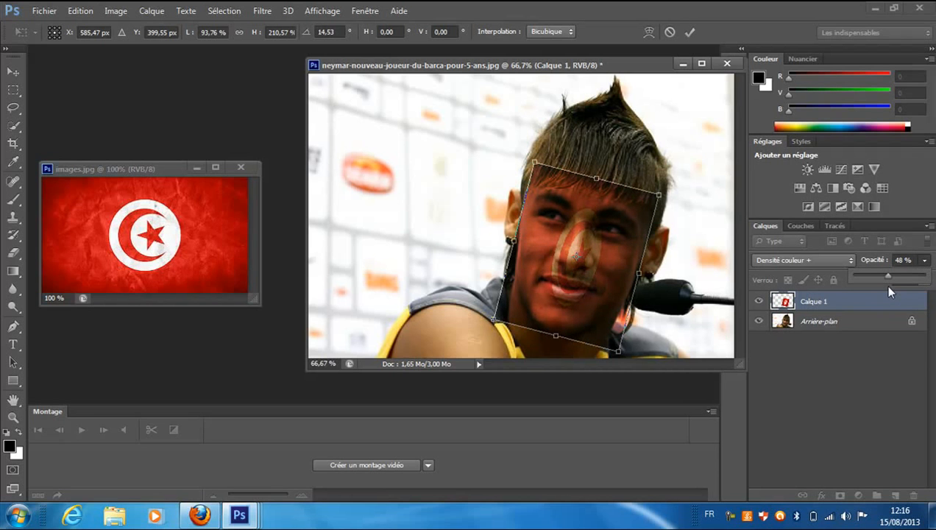
drag(889, 277, 895, 277)
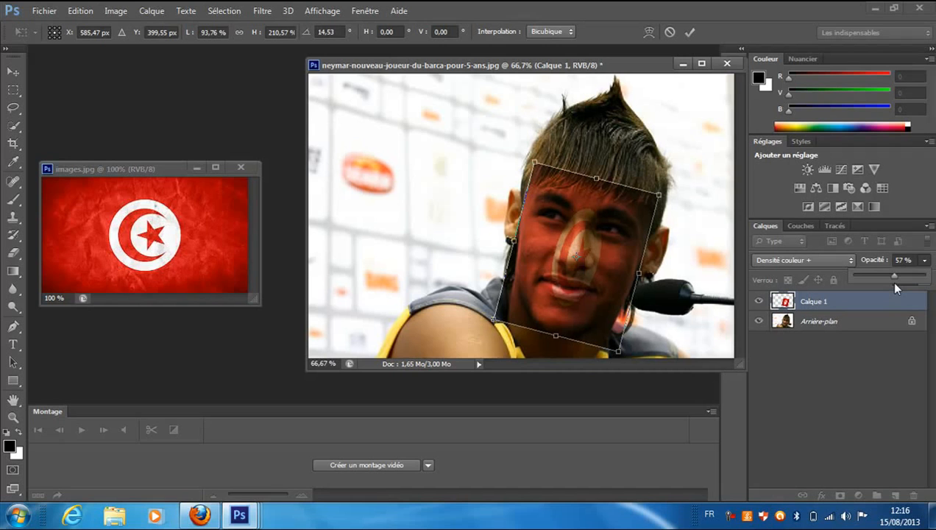
drag(895, 275, 891, 276)
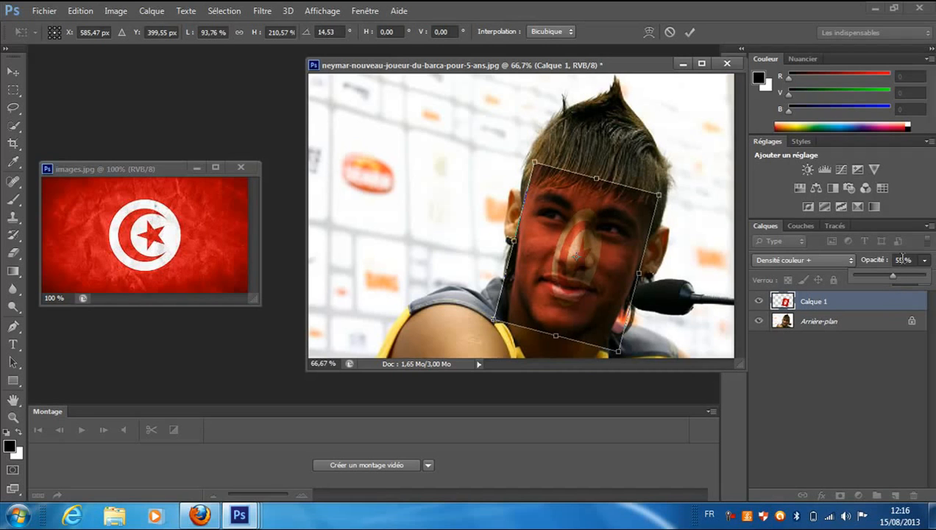
click(904, 259)
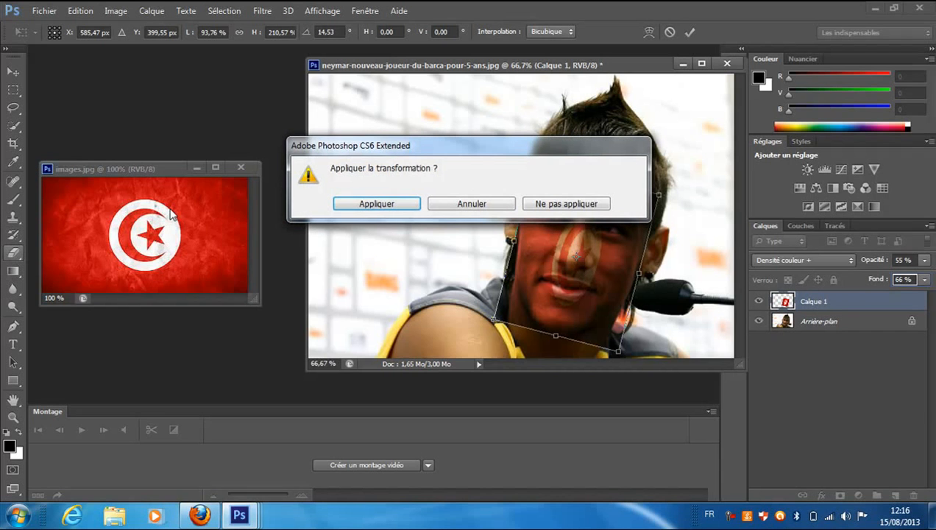
mouse_move(376, 203)
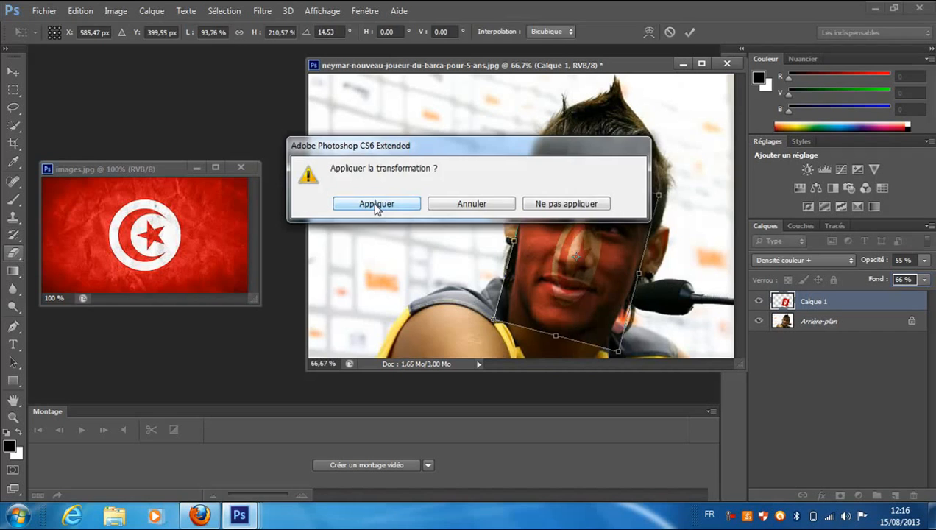
click(377, 203)
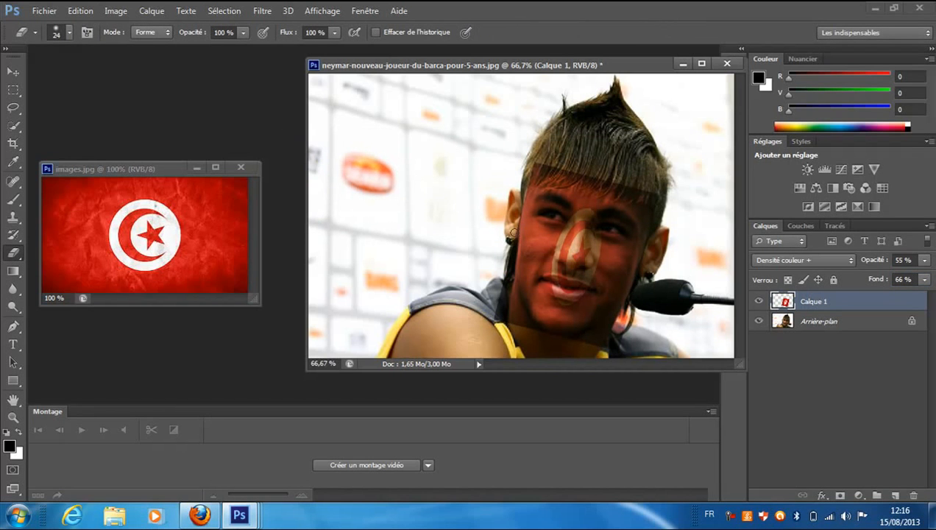
Set the eraser to a soft 24 px brush with 0% hardness for blending the flag edges.
click(77, 33)
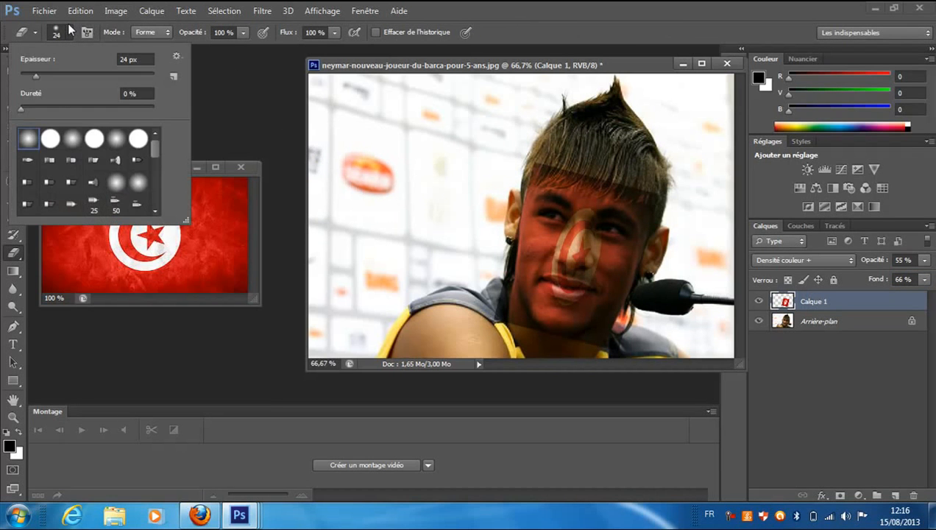
mouse_move(150, 86)
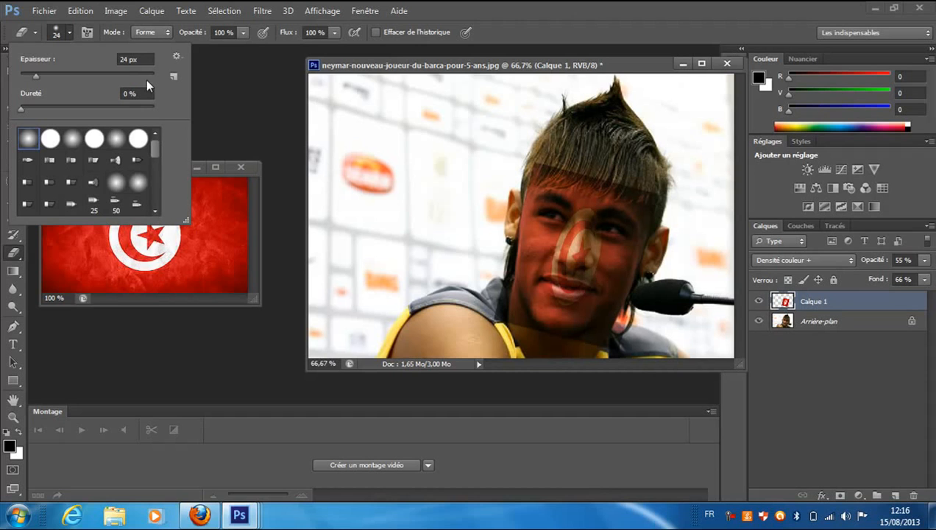
triple_click(131, 59)
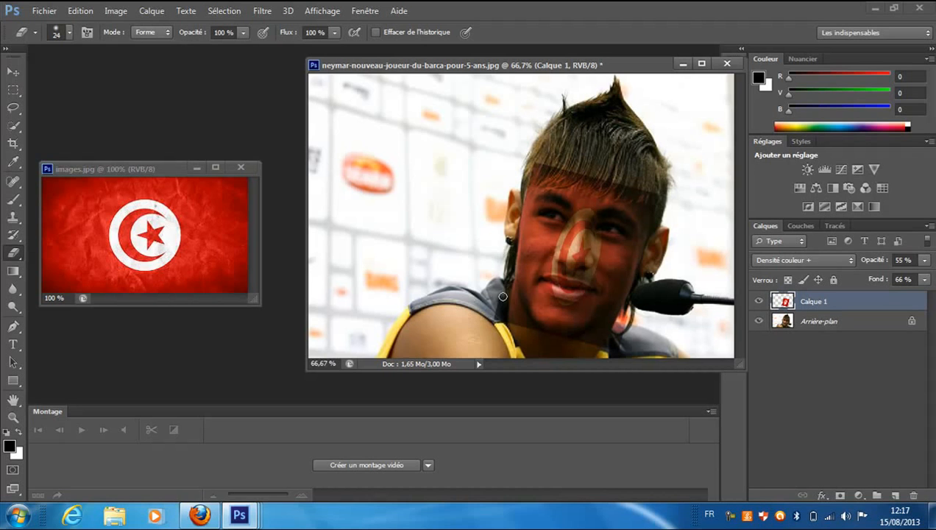
mouse_move(515, 312)
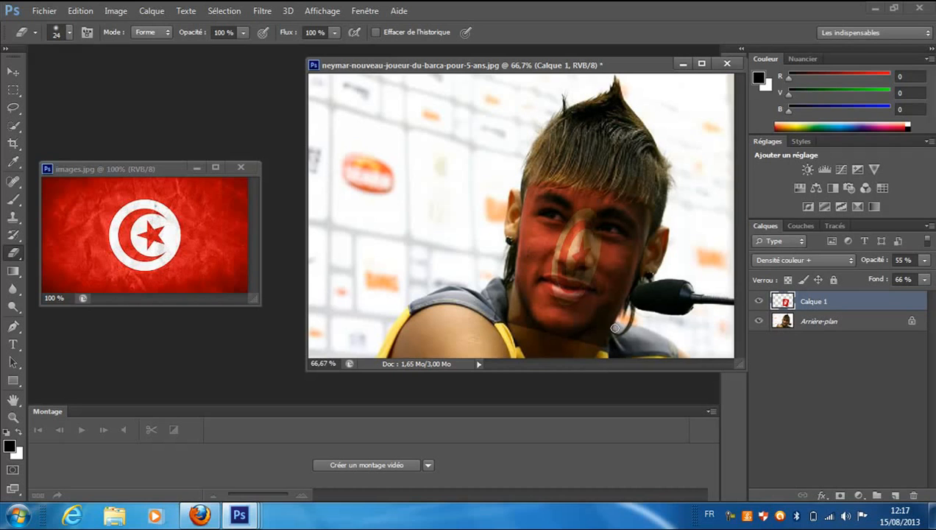
mouse_move(602, 329)
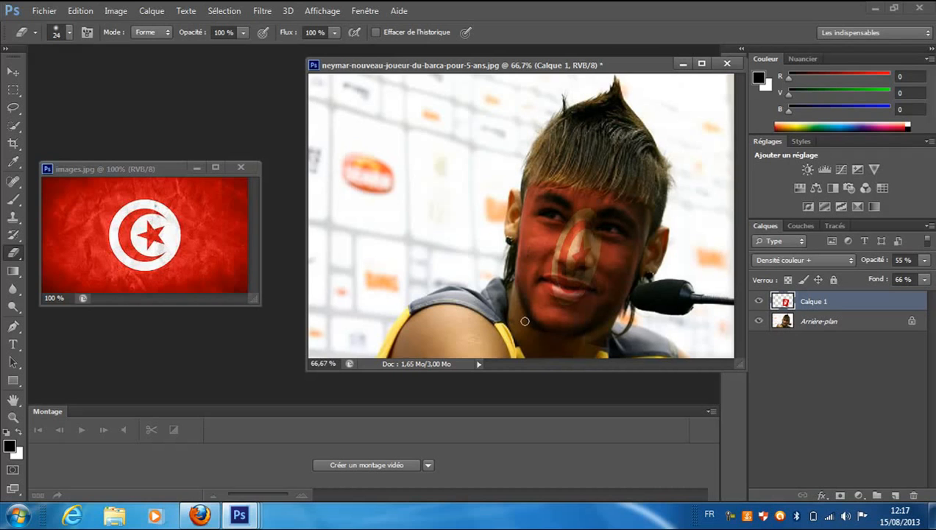
mouse_move(506, 309)
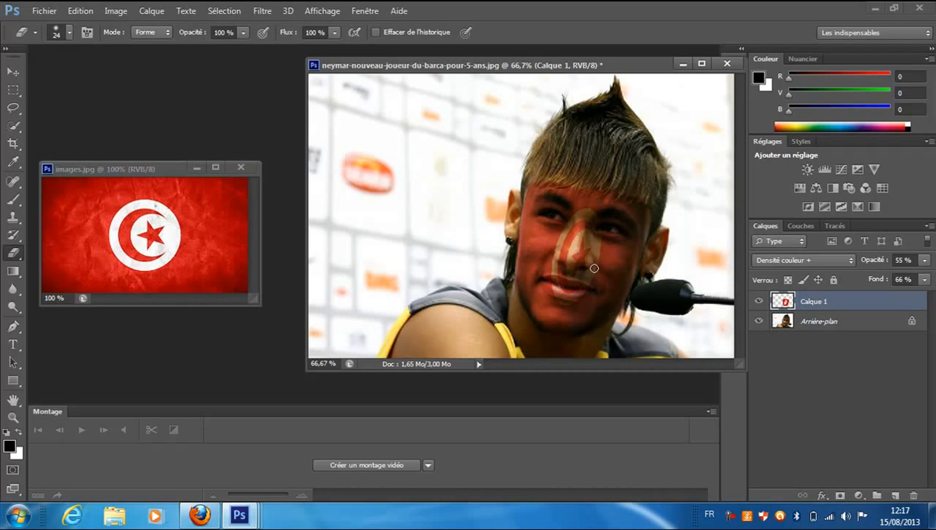
mouse_move(325, 91)
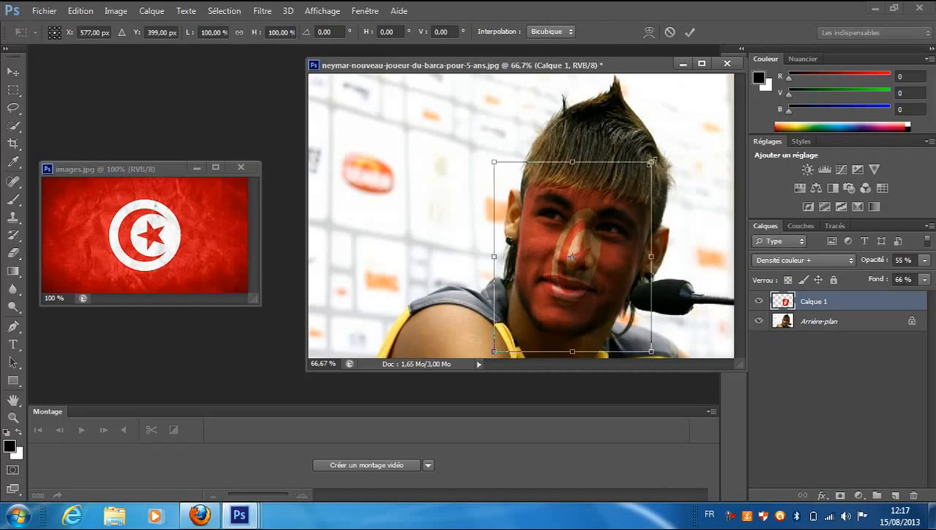
Scale the flag layer to about 105.8% width and apply the resize.
drag(650, 161, 659, 156)
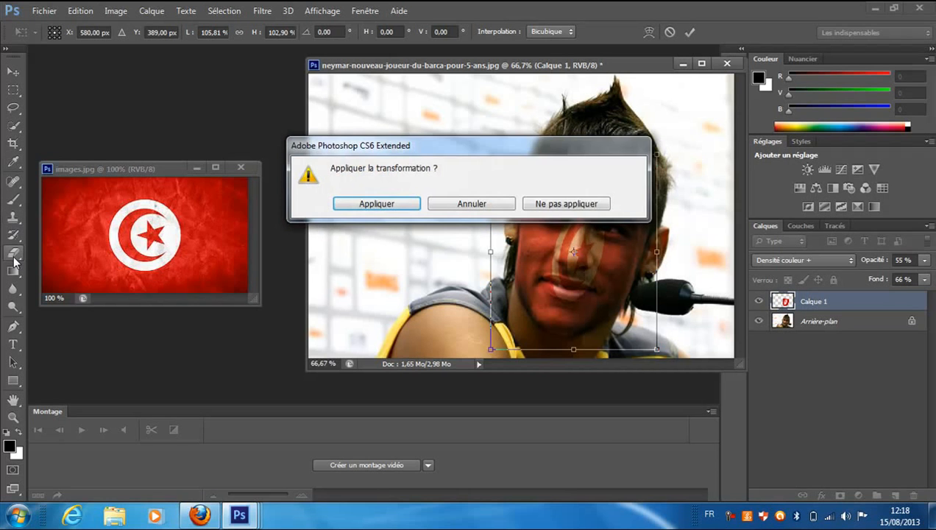
click(377, 203)
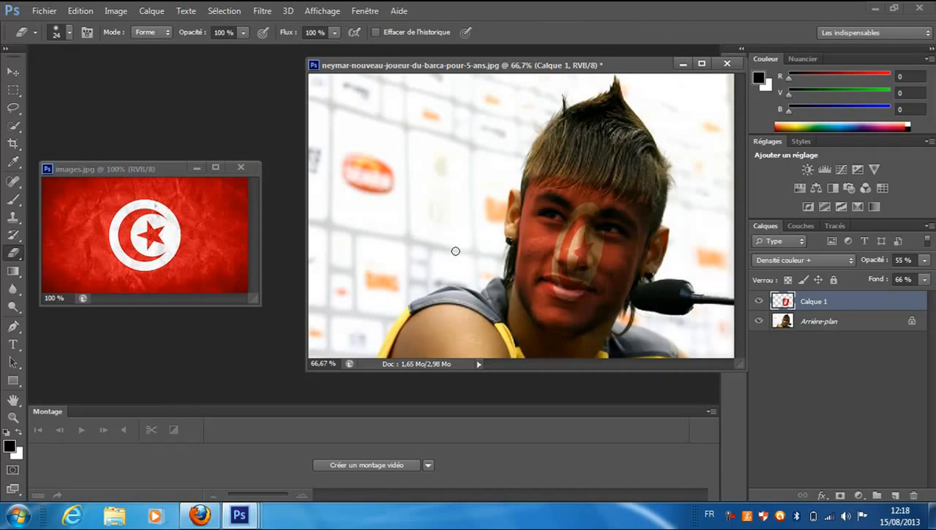